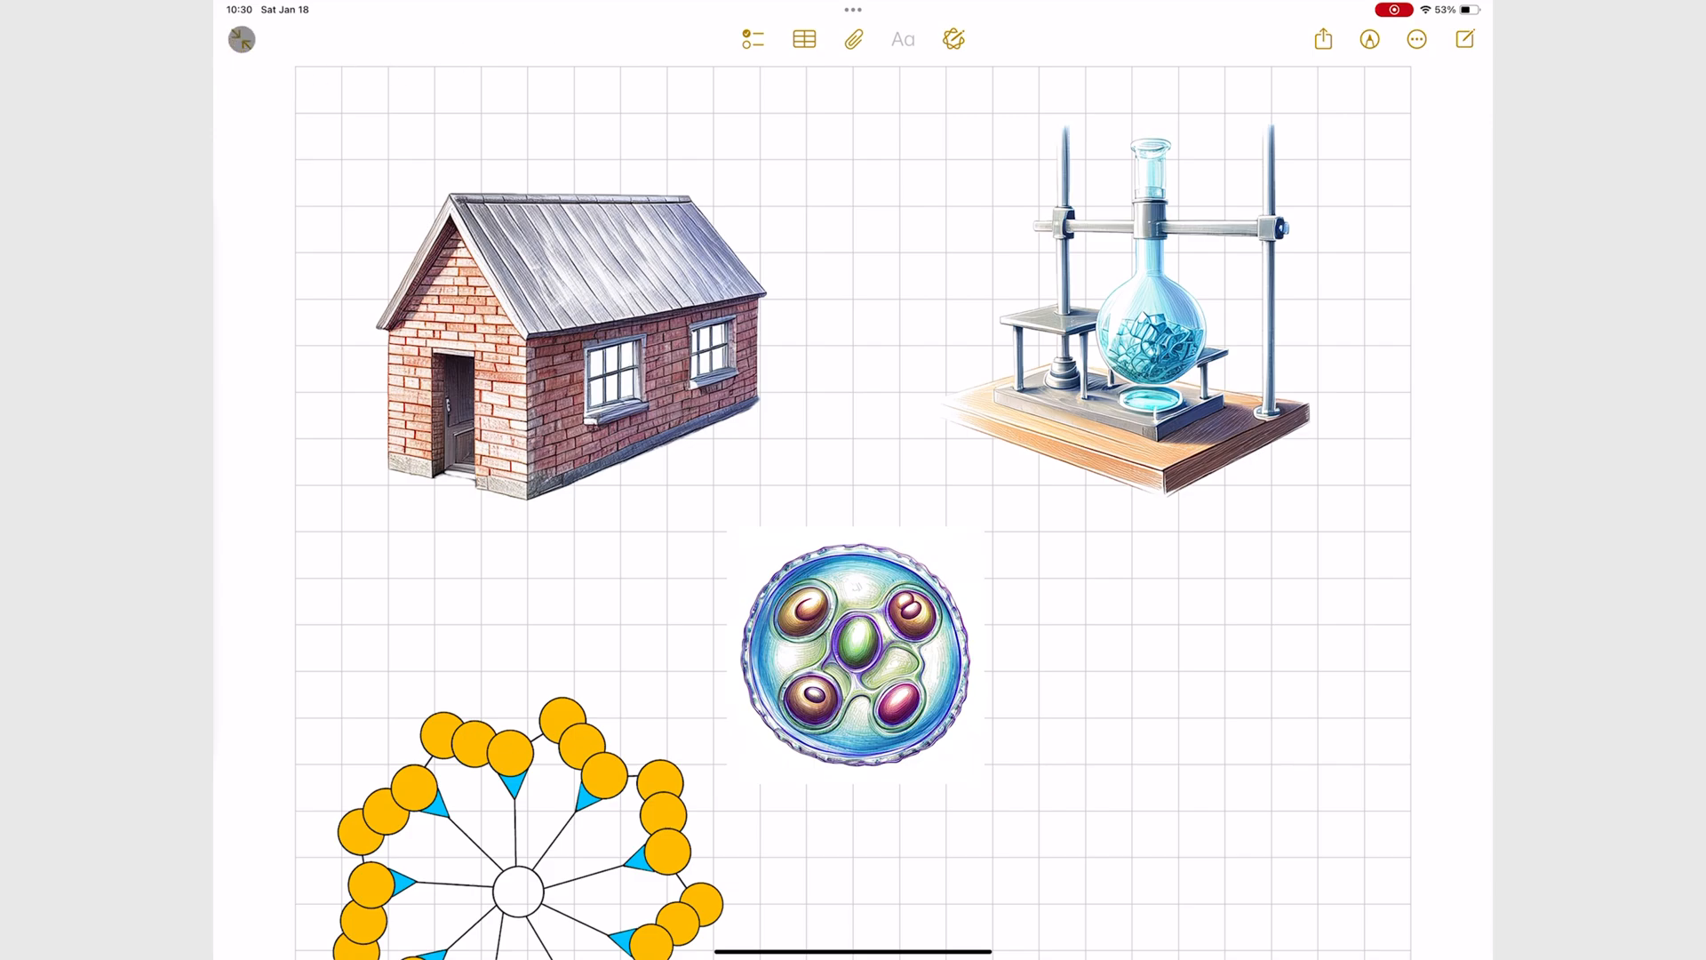
Step: Show the Folders and Notes lists beside the open grid-paper sketch note
{"action": "left_click", "coordinate": [242, 39]}
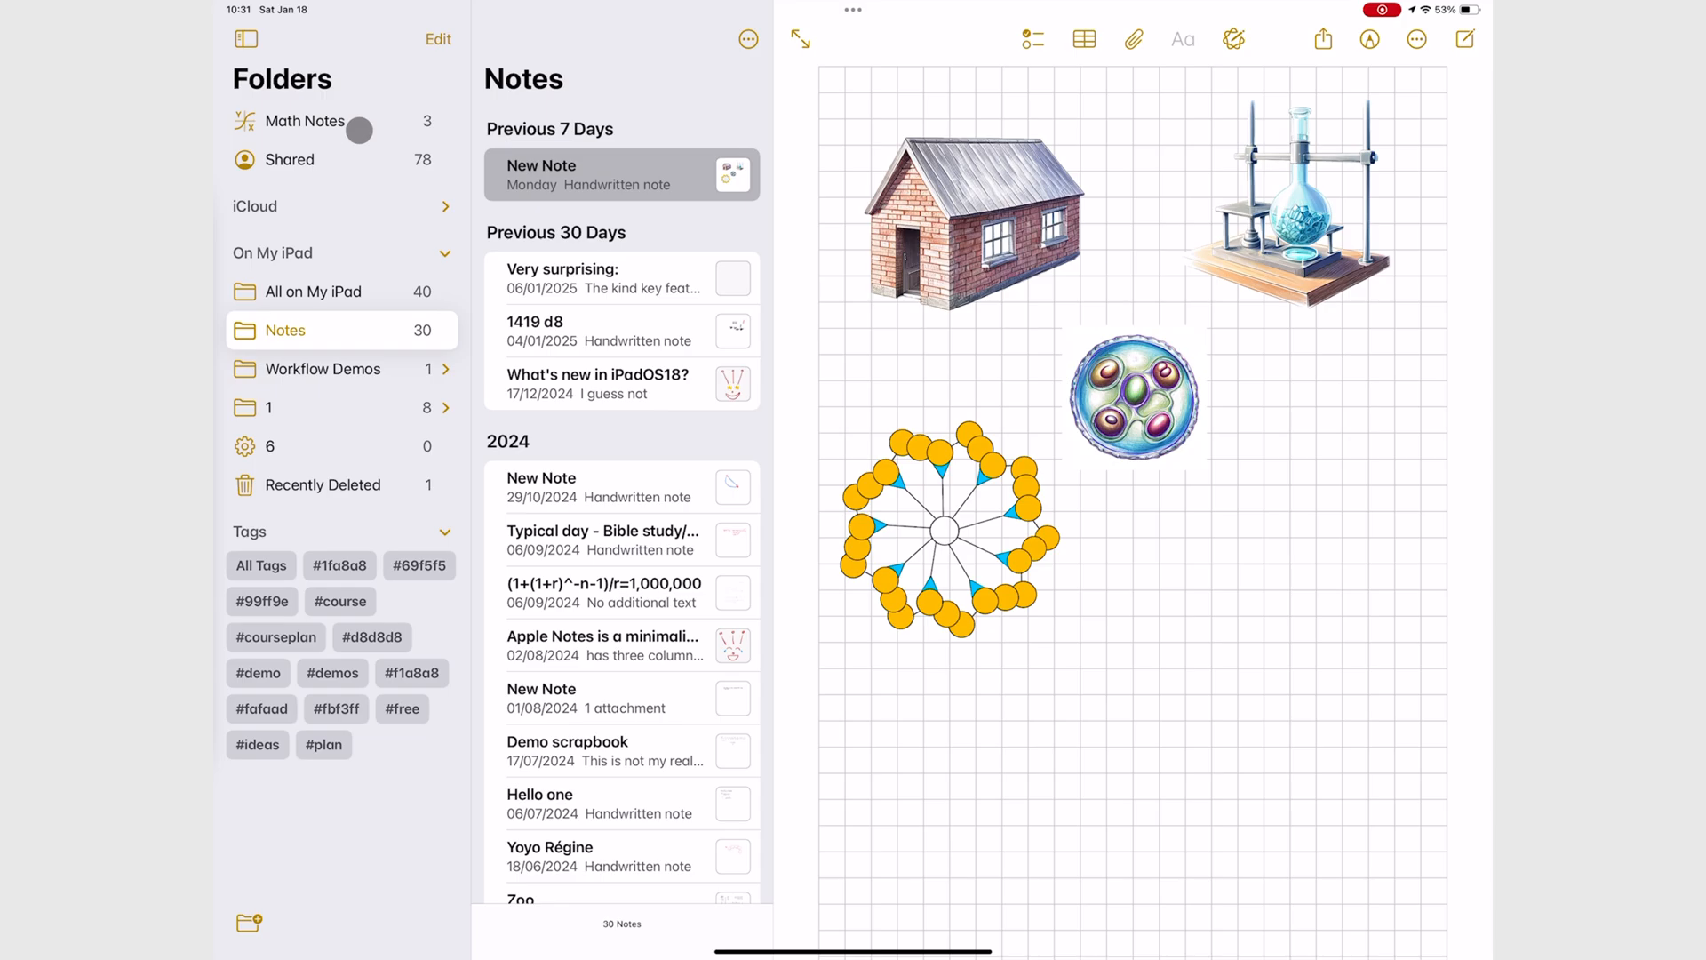
Step: Open the Math Notes folder and scroll through the 40×15=600 calculations note
{"action": "left_click", "coordinate": [305, 120]}
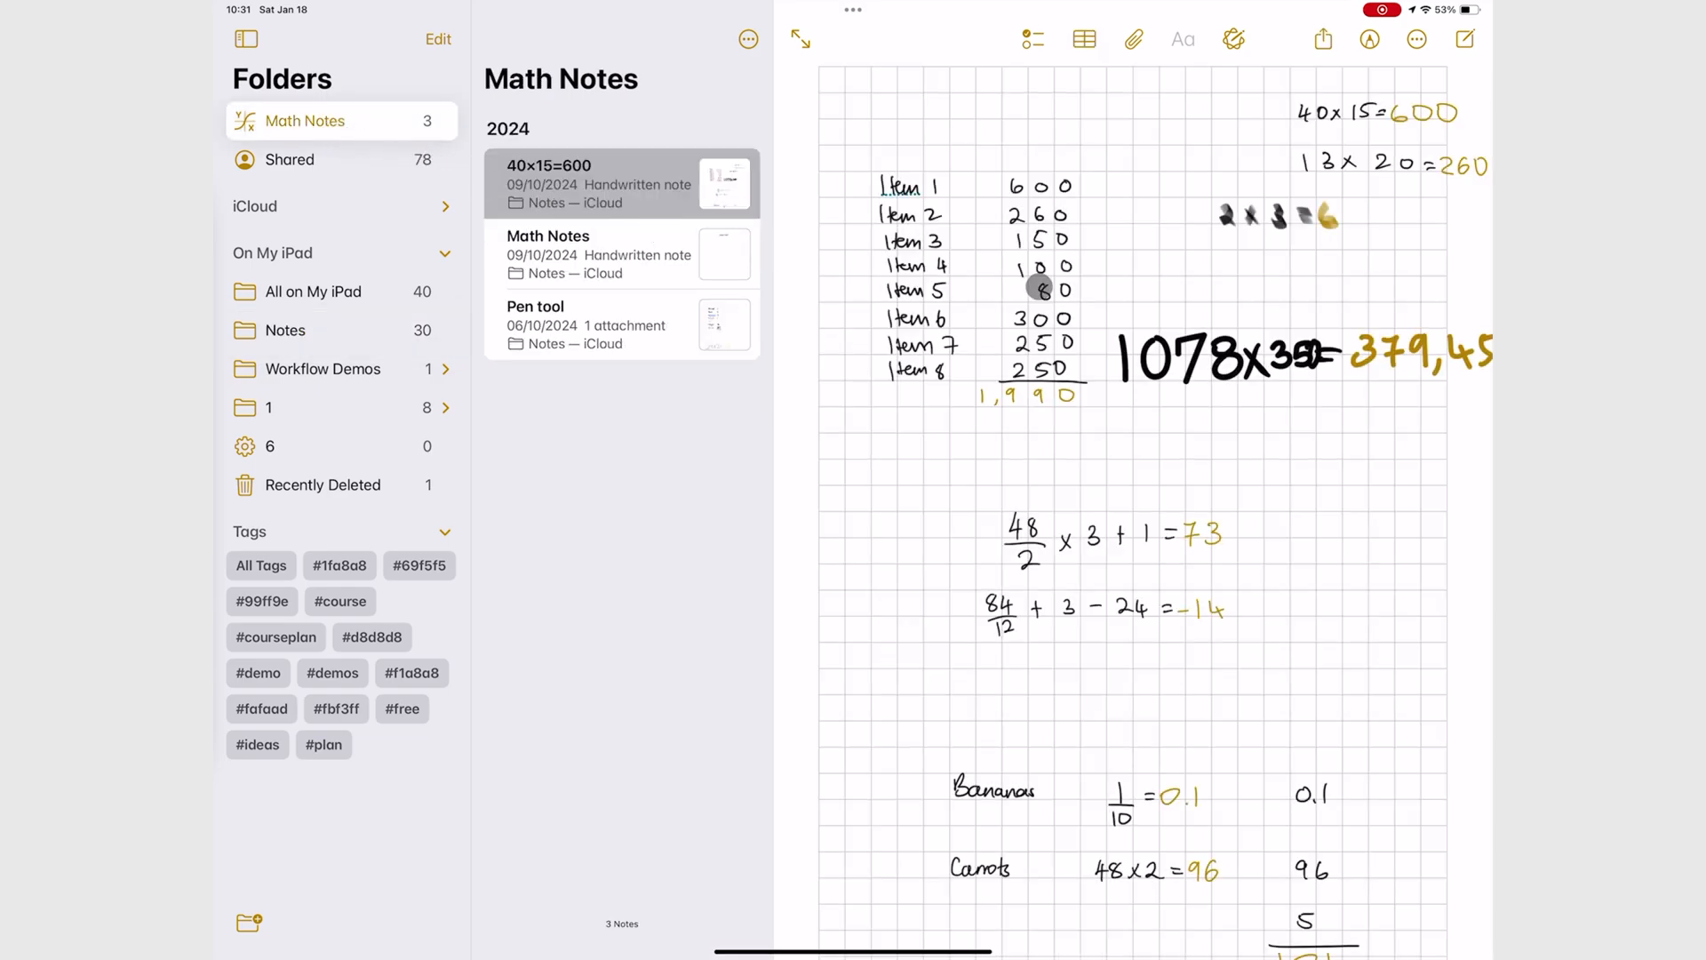
{"action": "scroll", "scroll_direction": "down", "scroll_amount": 3}
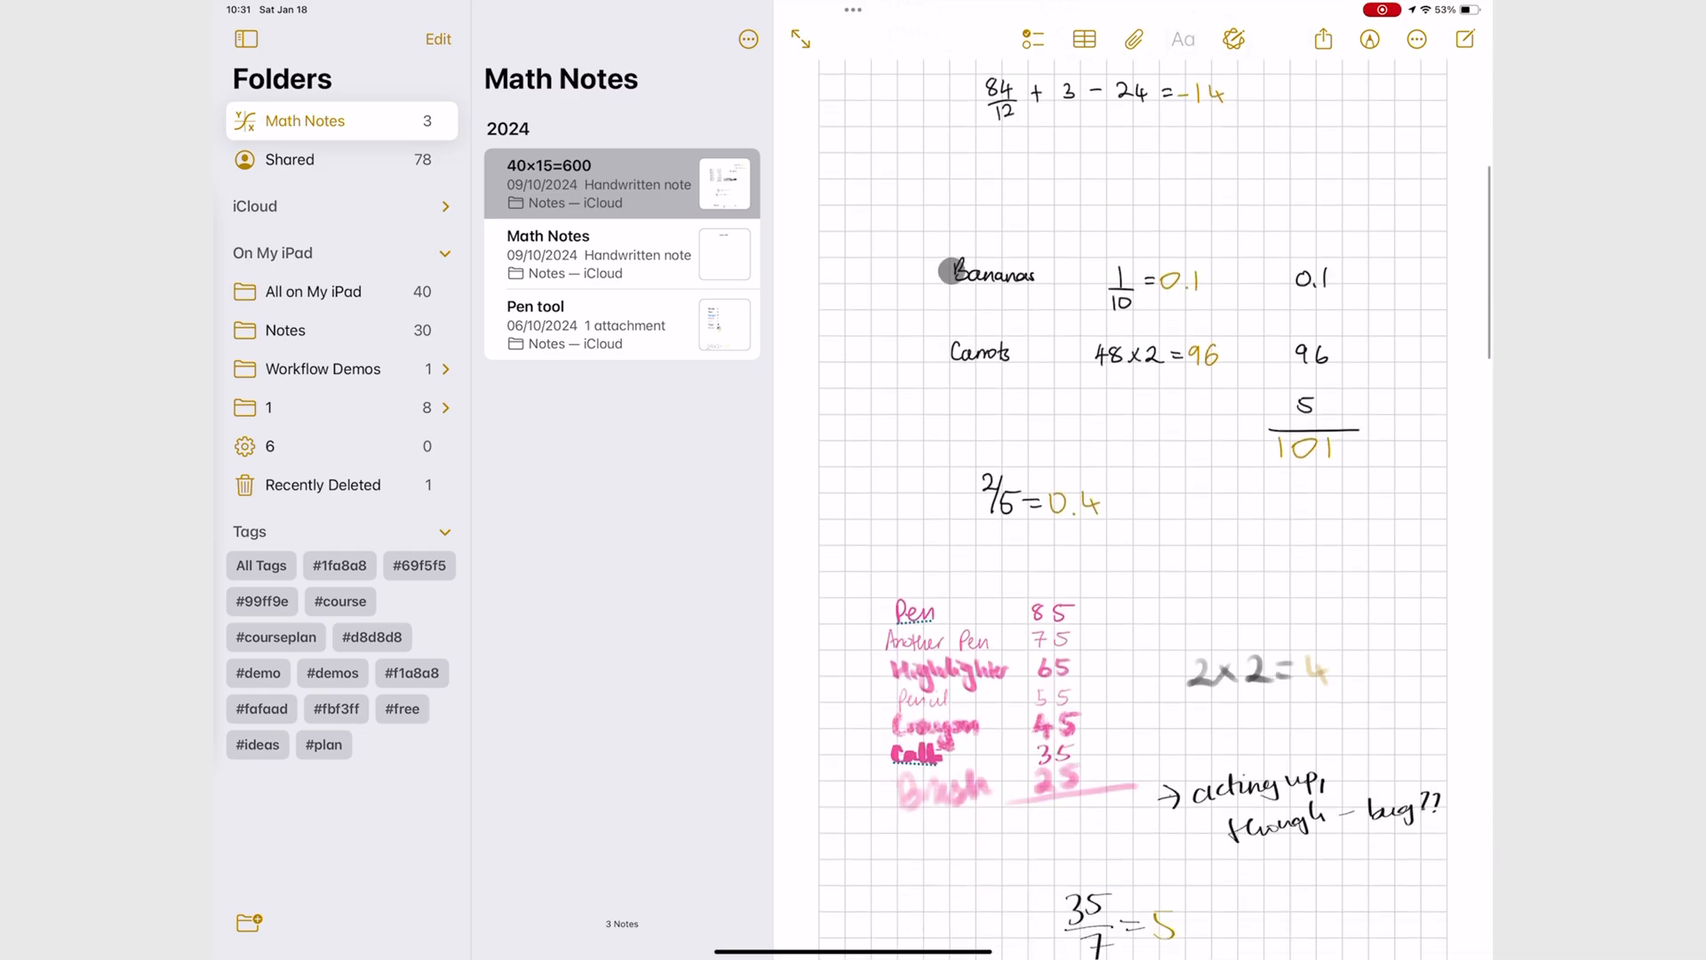
{"action": "scroll", "scroll_direction": "down", "scroll_amount": 3}
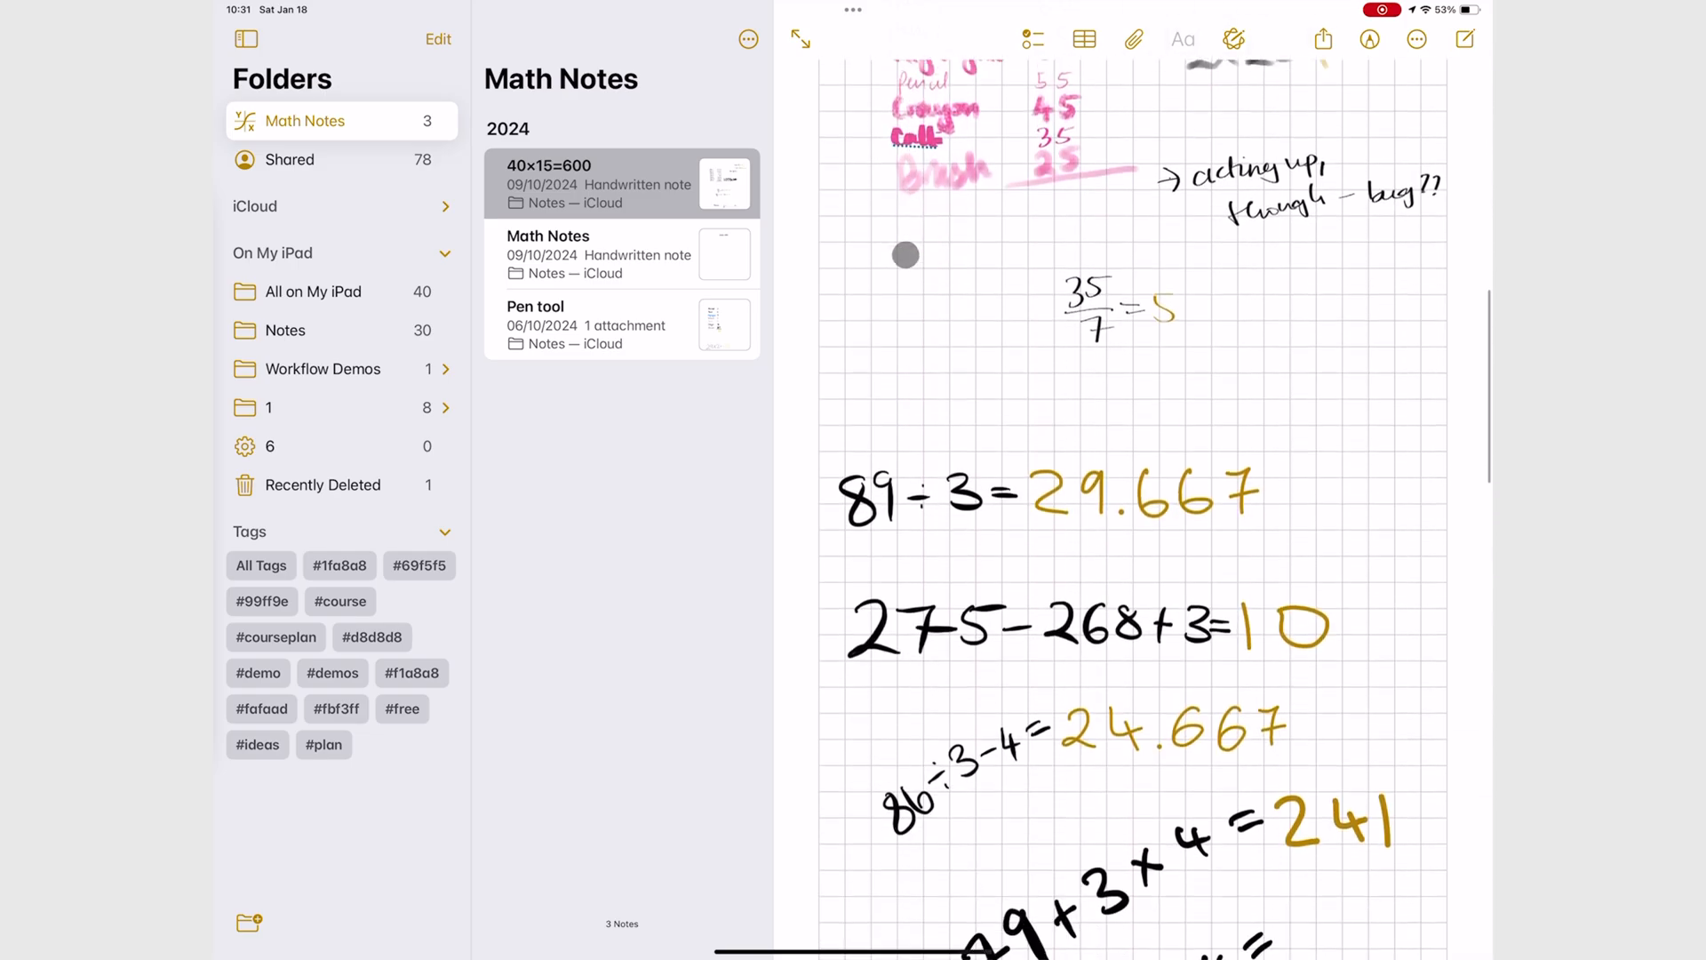
{"action": "scroll", "scroll_direction": "down", "scroll_amount": 3}
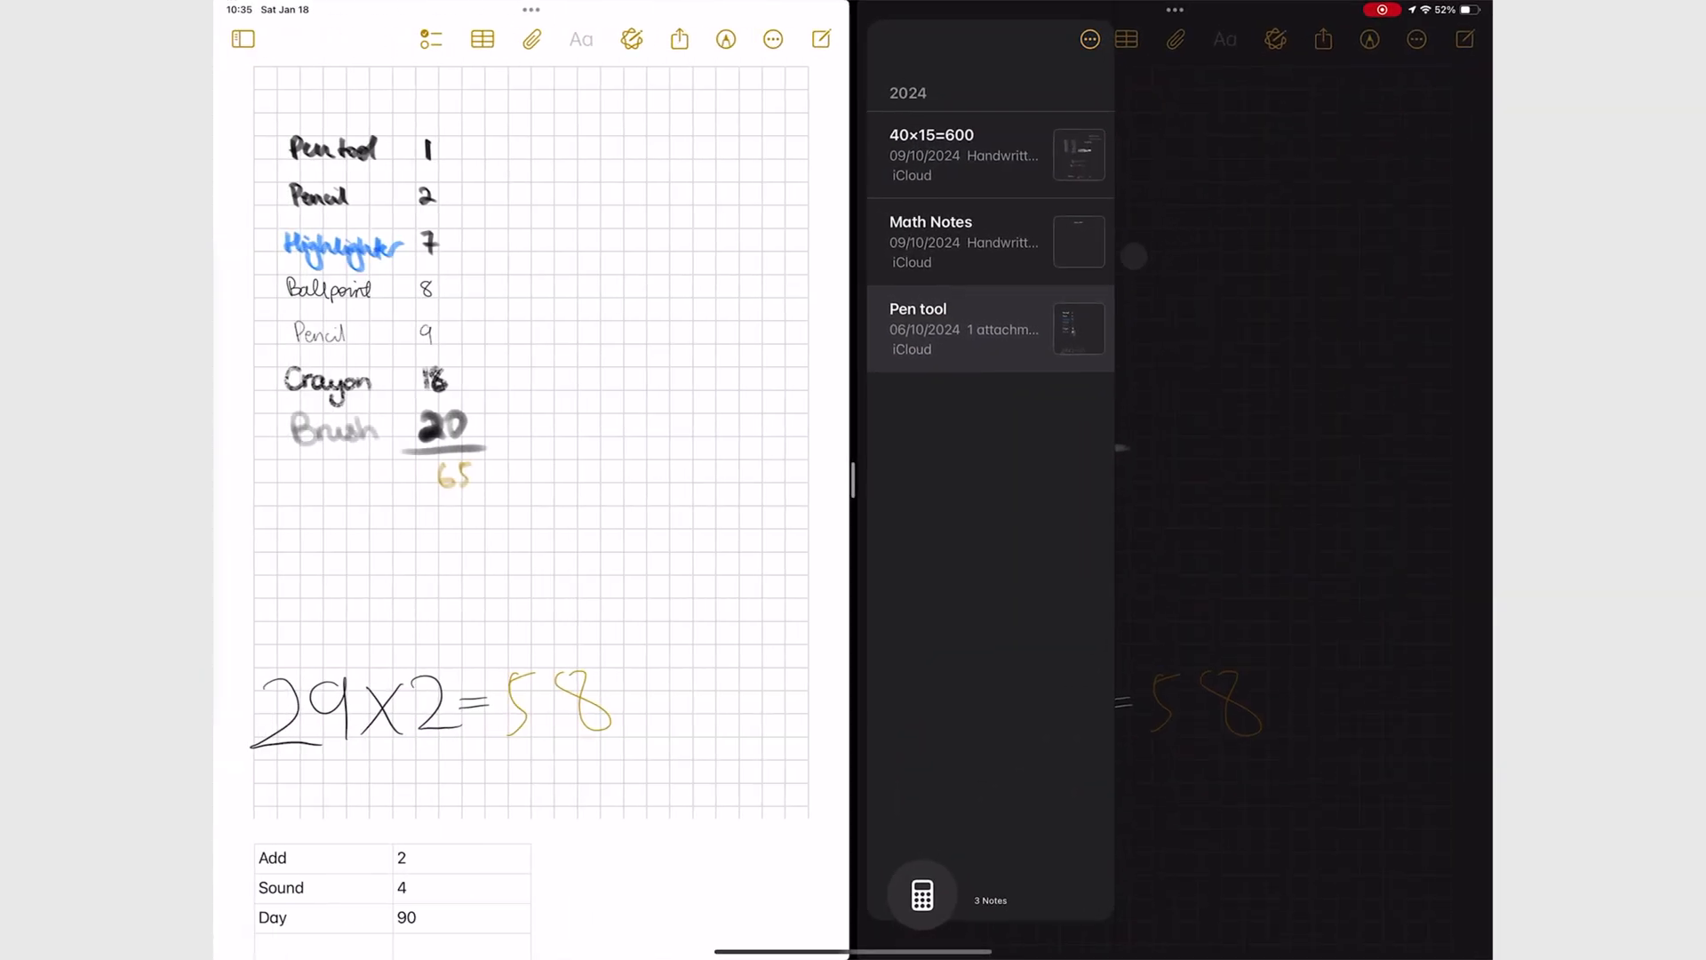
Step: In the Split View window, open the 40×15=600 note, scroll through it, then switch to the Math Notes note
{"action": "left_click", "coordinate": [242, 41]}
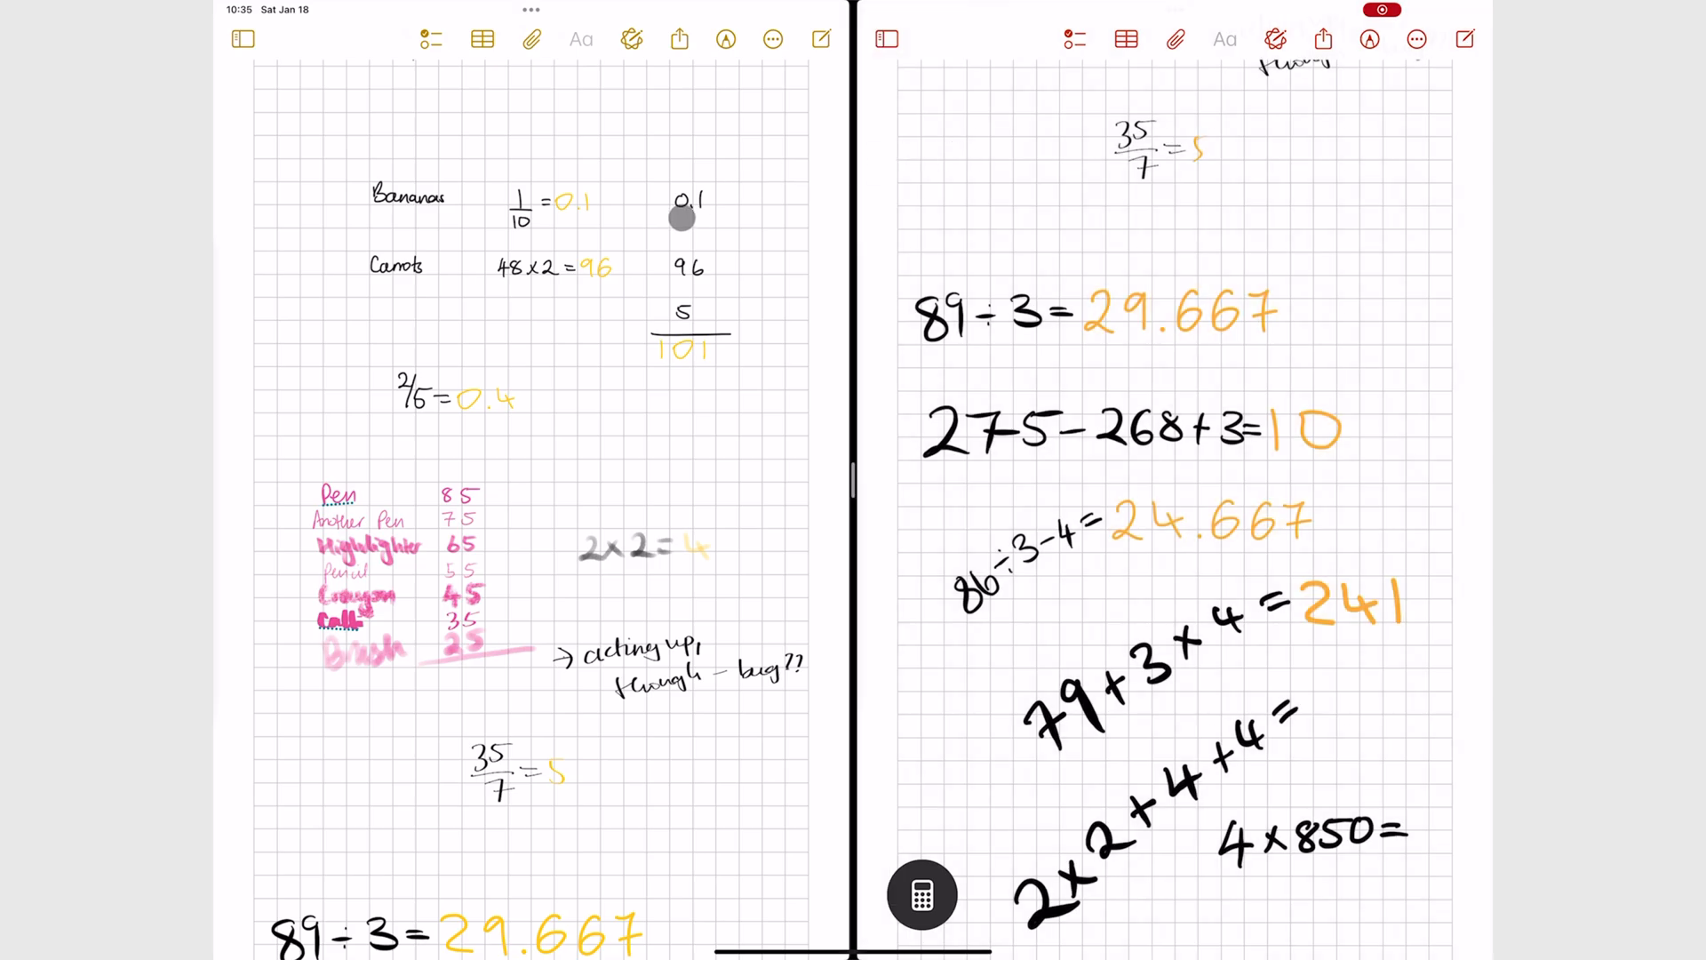
{"action": "scroll", "scroll_direction": "down", "scroll_amount": 3}
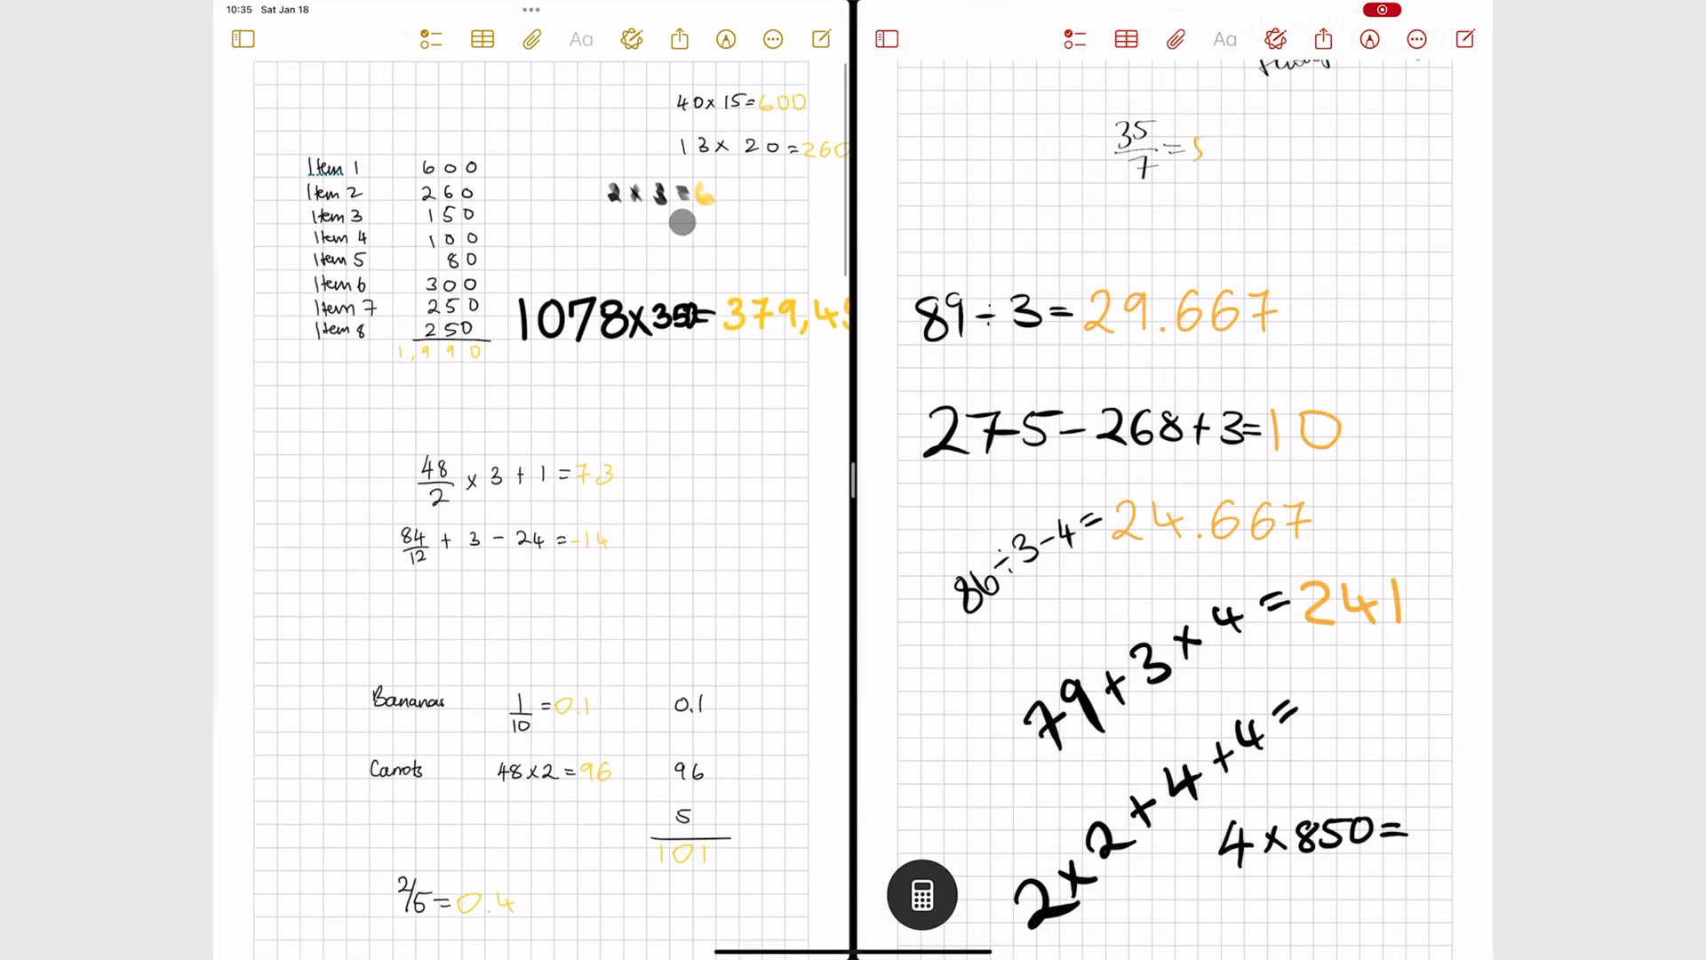
{"action": "scroll", "scroll_direction": "down", "scroll_amount": 3}
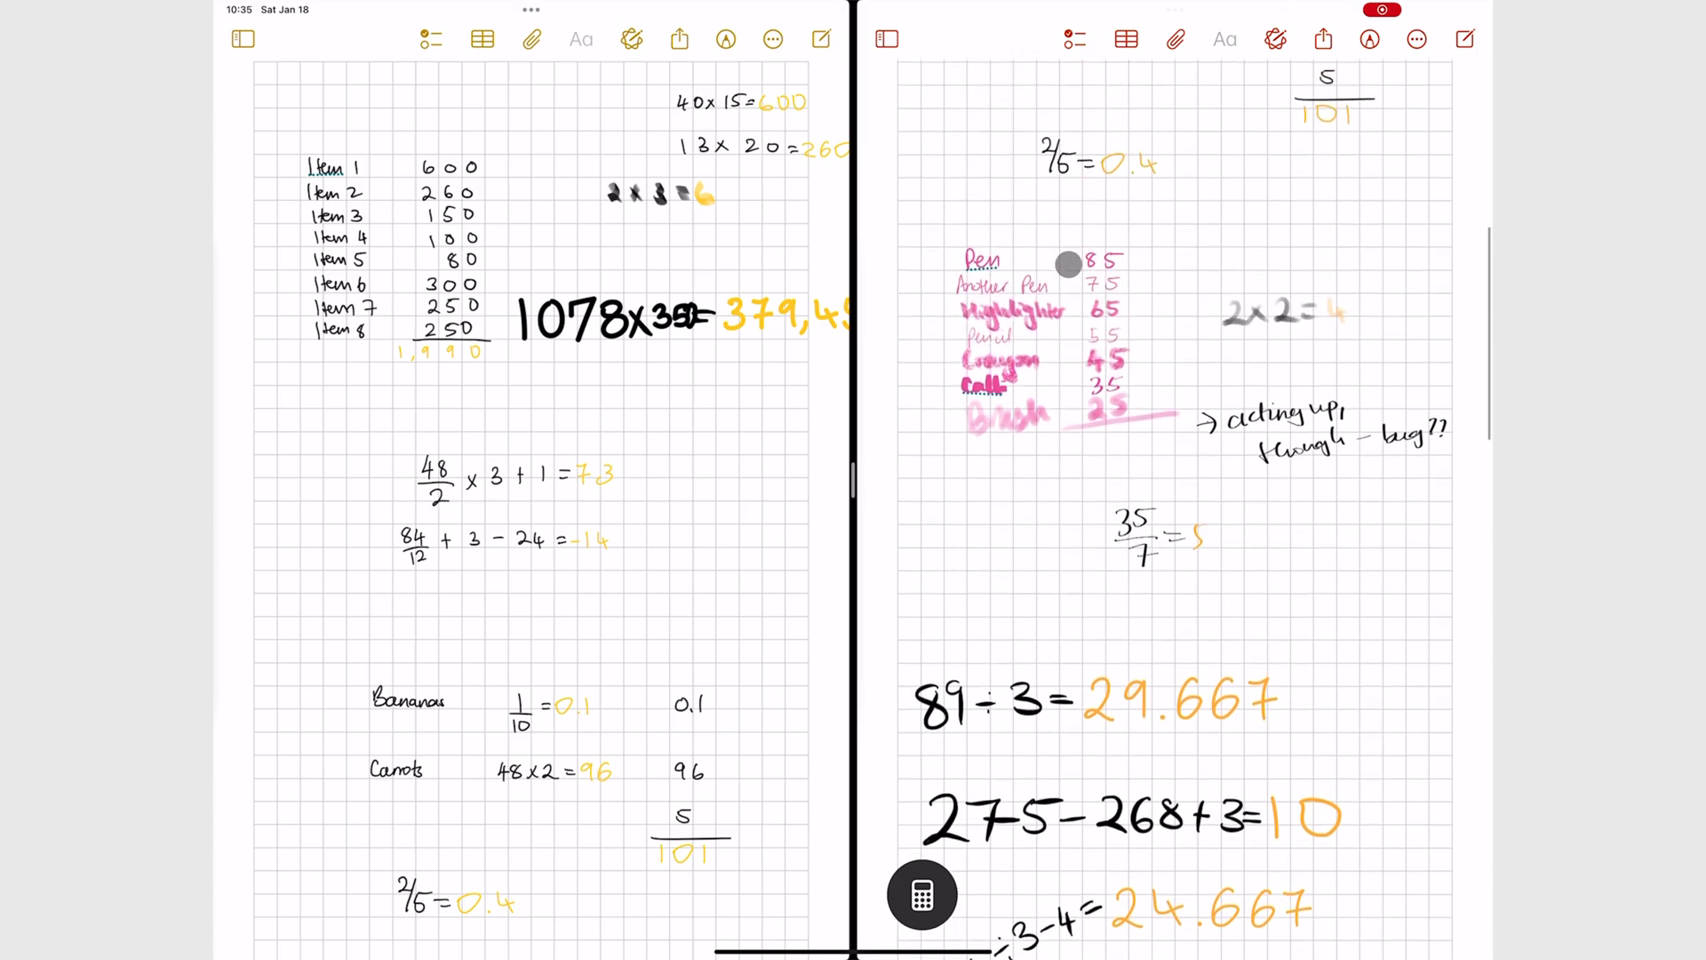
{"action": "scroll", "scroll_direction": "down", "scroll_amount": 3}
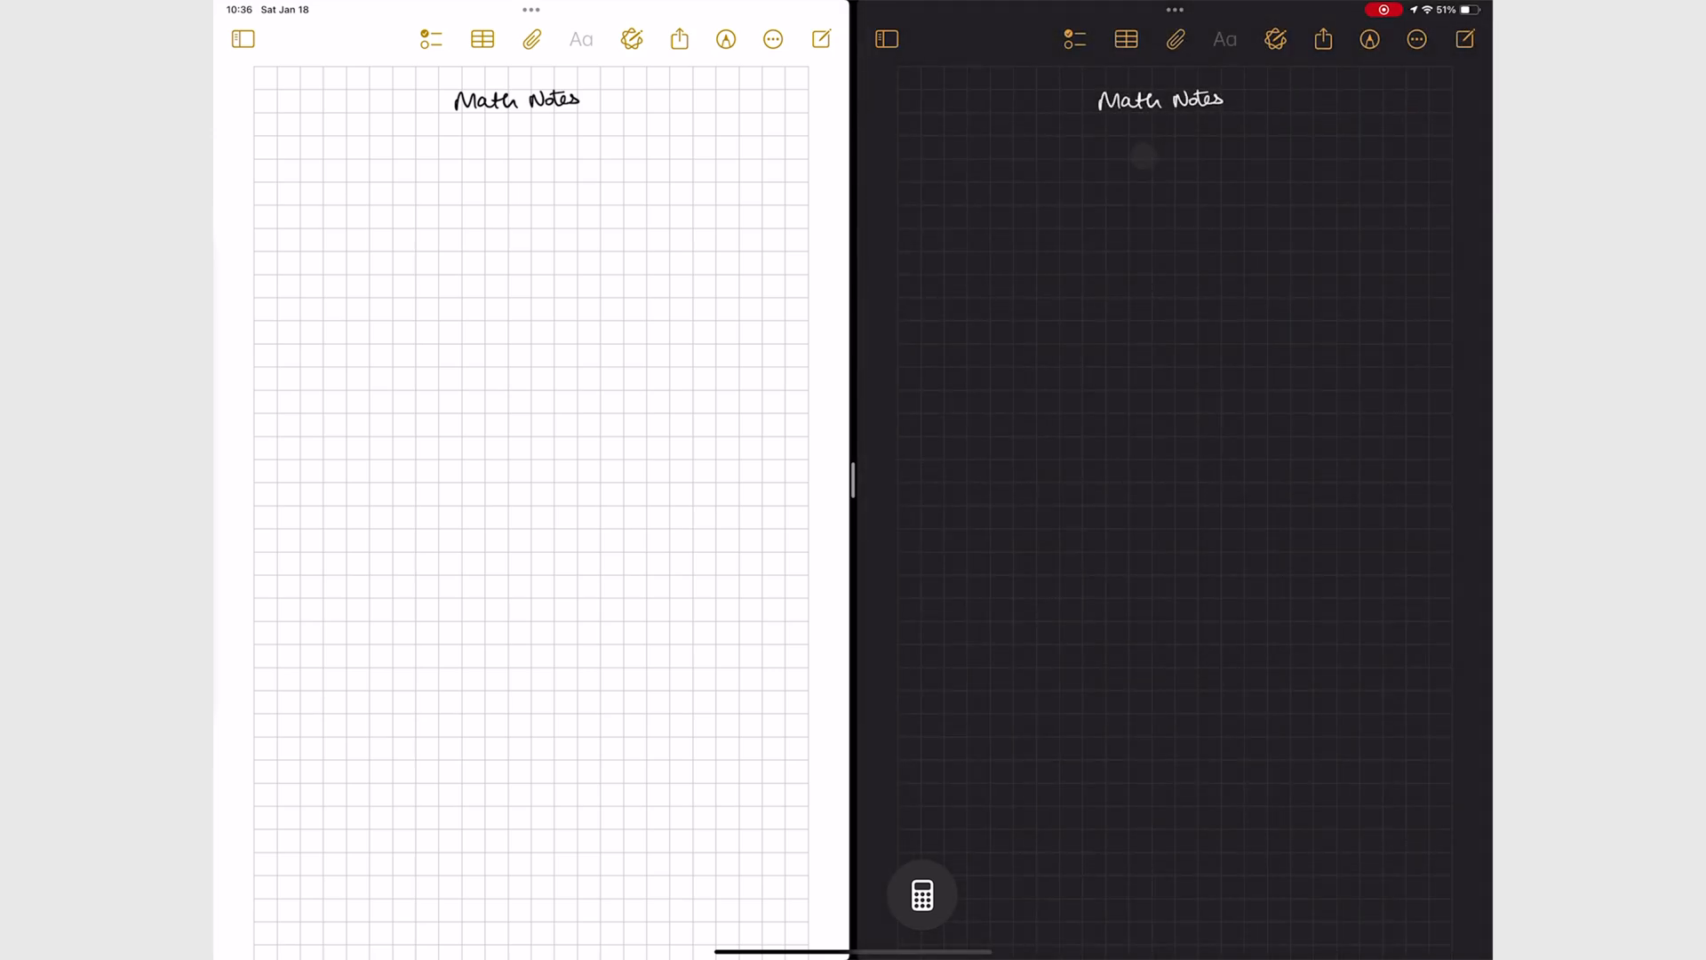
{"action": "left_click", "coordinate": [245, 41]}
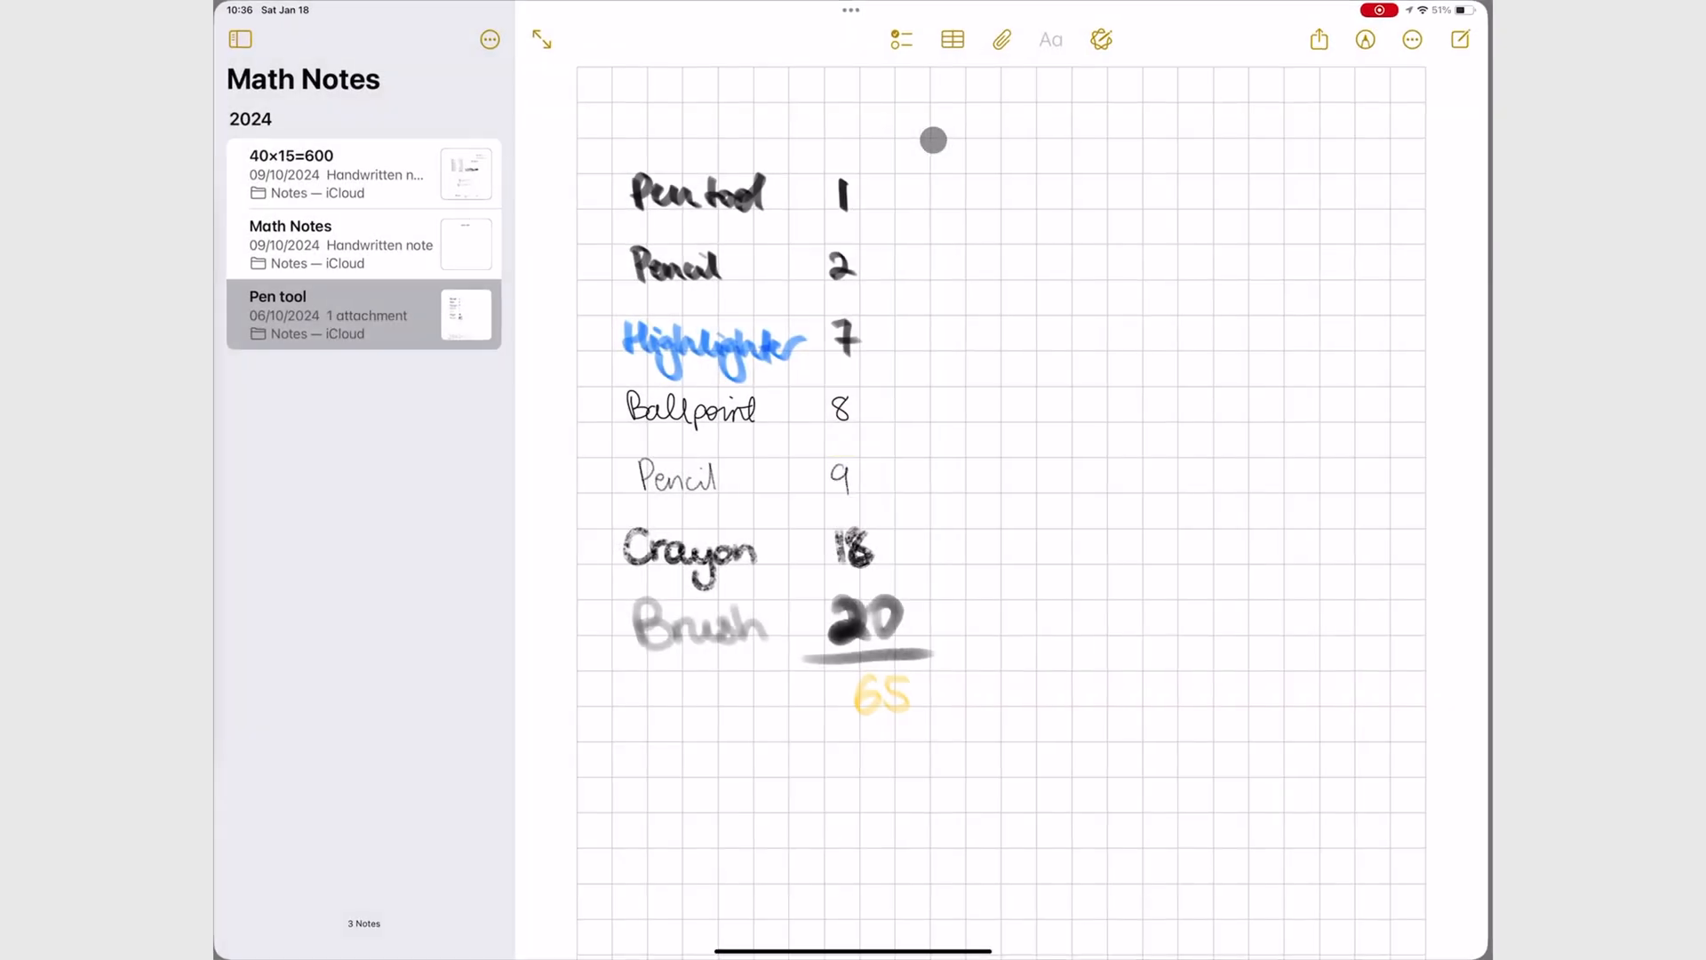
Step: Scroll the Pen tool note before opening the blank Math Notes title page
{"action": "scroll", "scroll_direction": "down", "scroll_amount": 3}
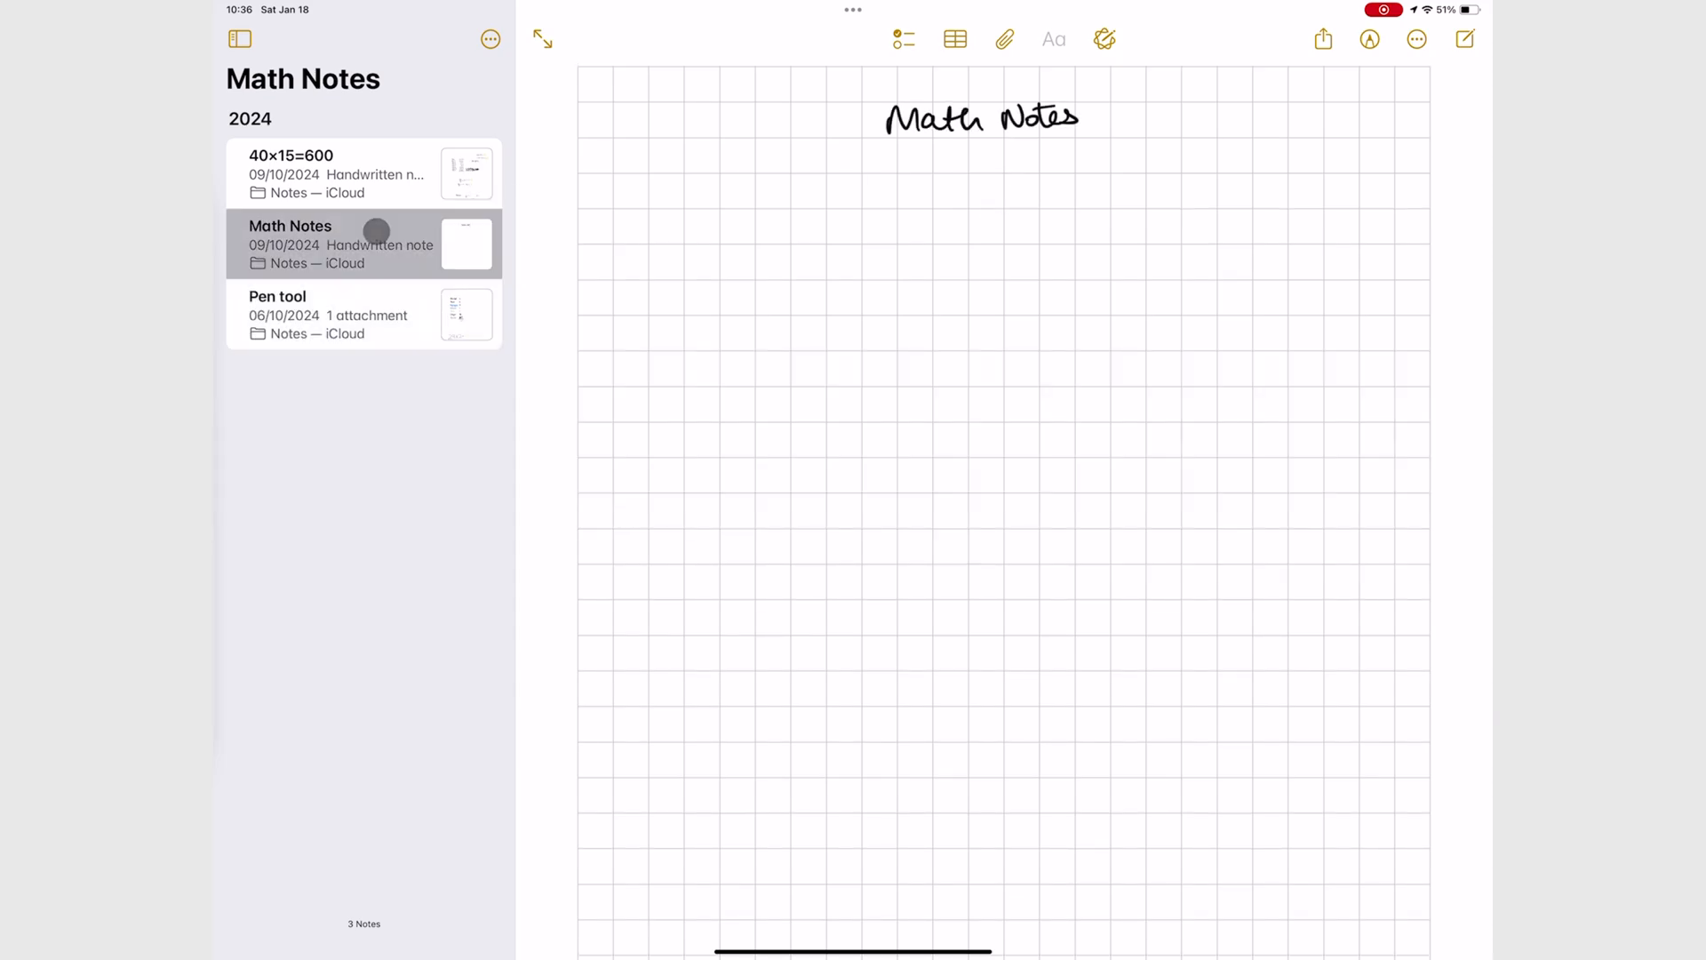
Step: Handwrite 500/2= (solved as 250) and y=x+2, then bring up the equation's graphing options
{"action": "left_click_drag", "start_coordinate": [692, 240], "coordinate": [810, 240]}
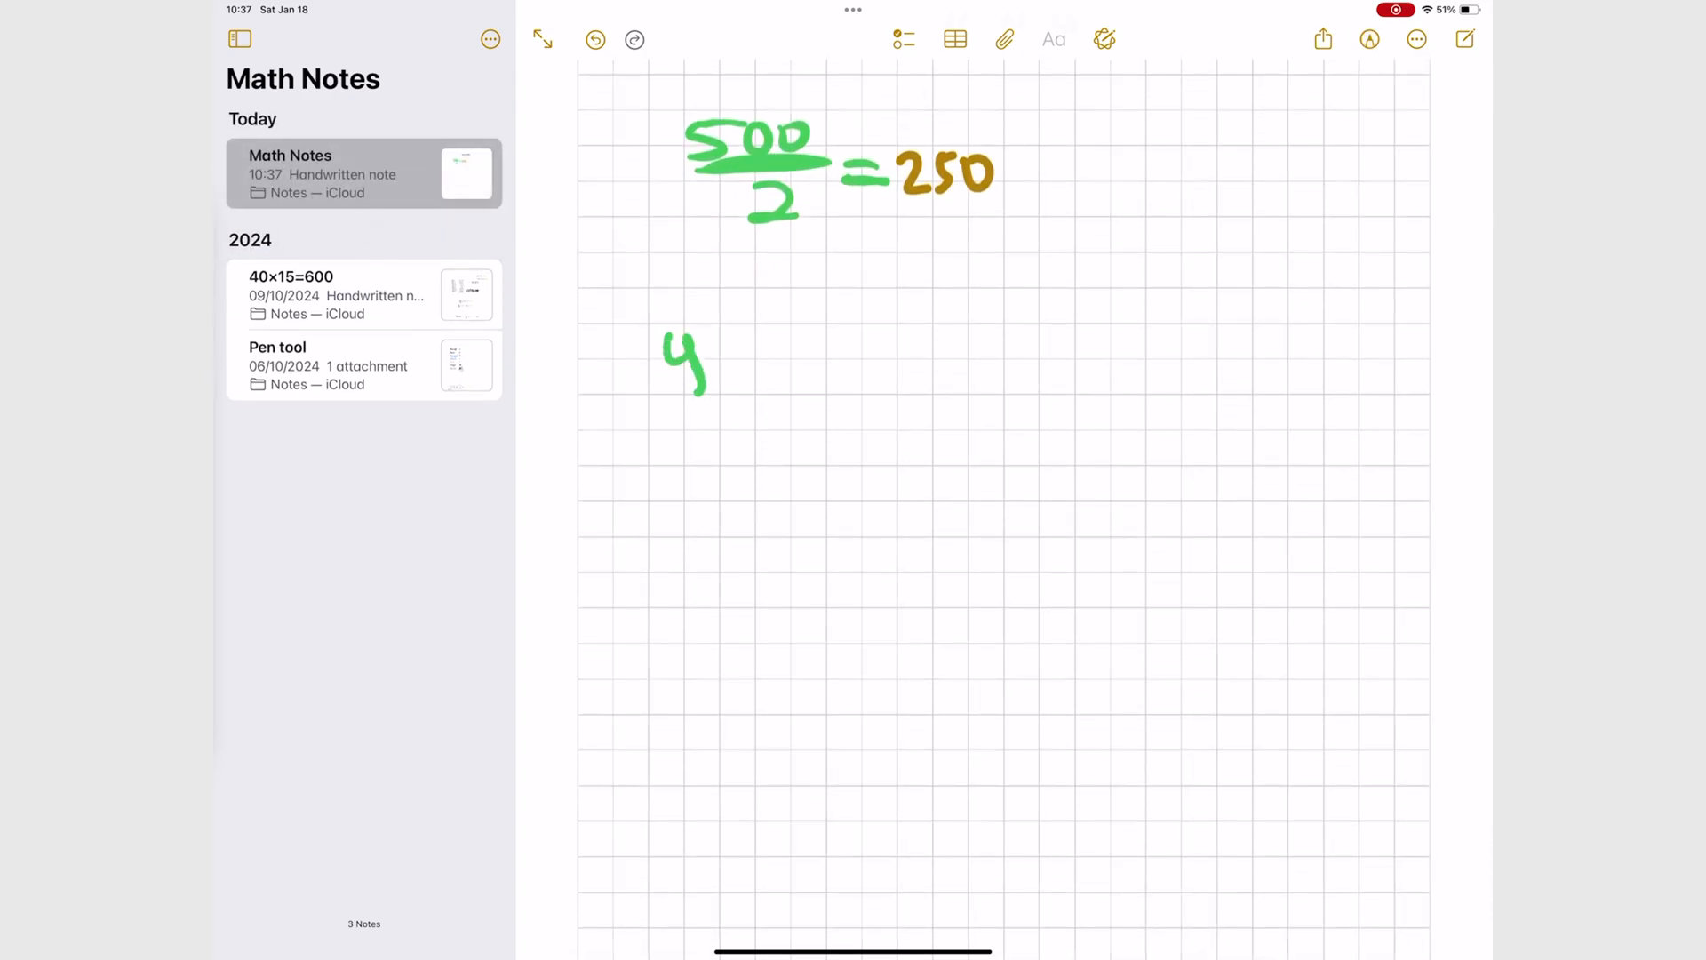
{"action": "left_click_drag", "start_coordinate": [718, 359], "coordinate": [871, 349]}
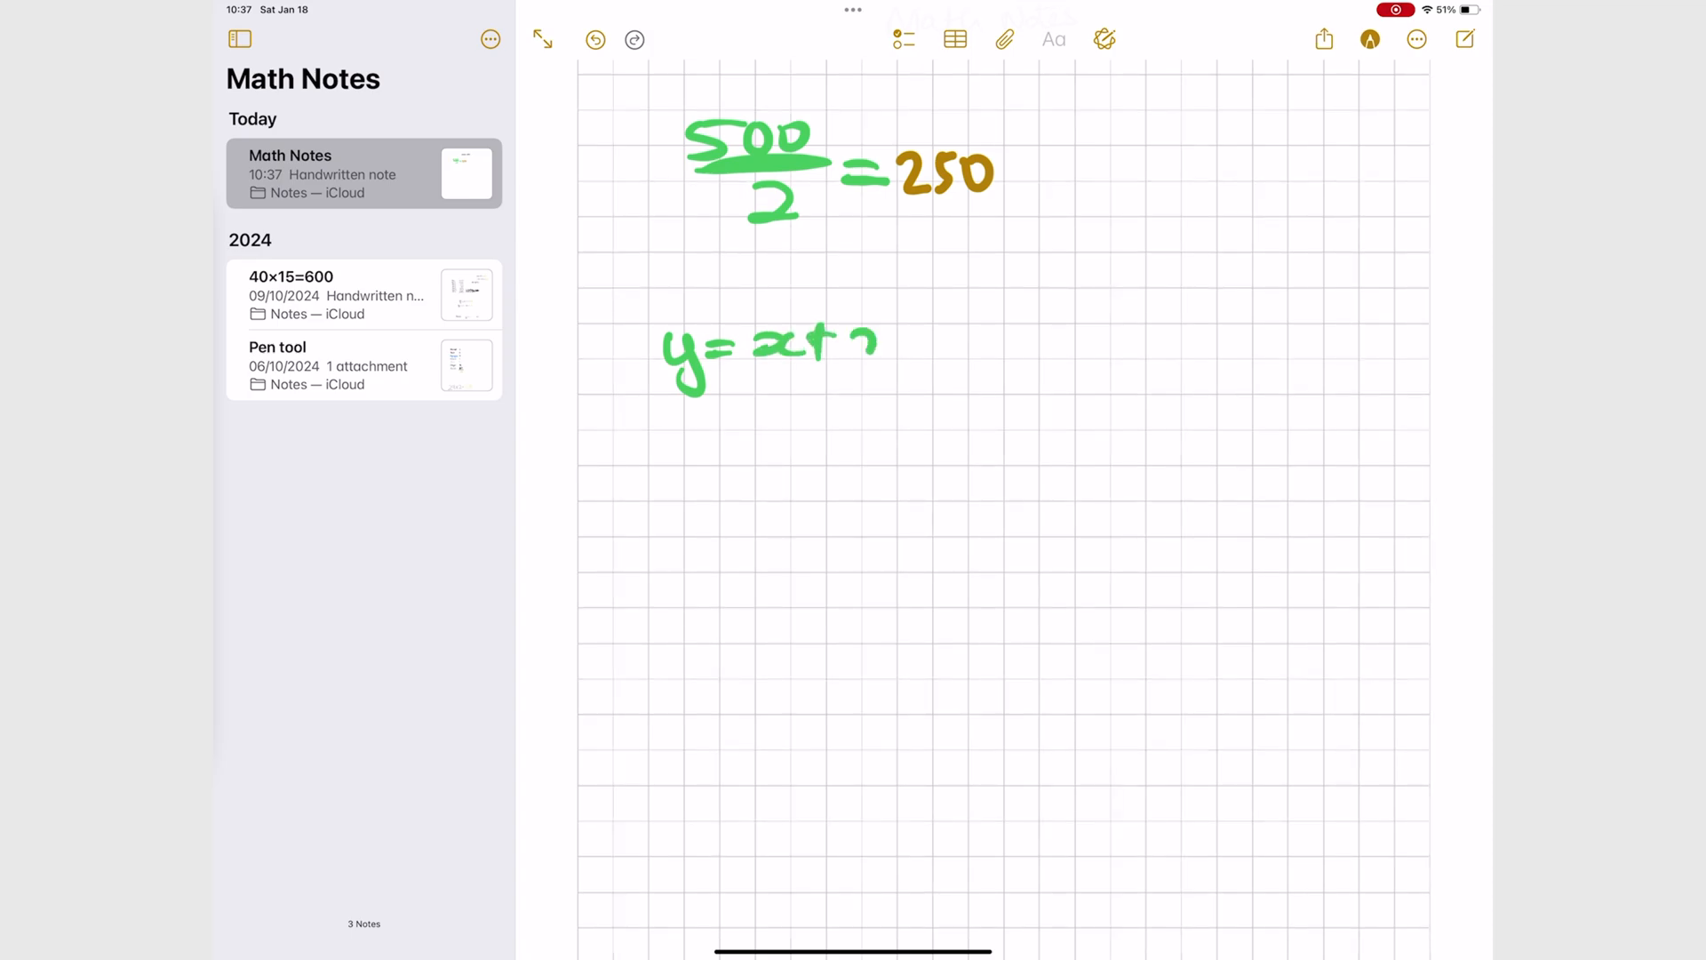
{"action": "left_click", "coordinate": [771, 355]}
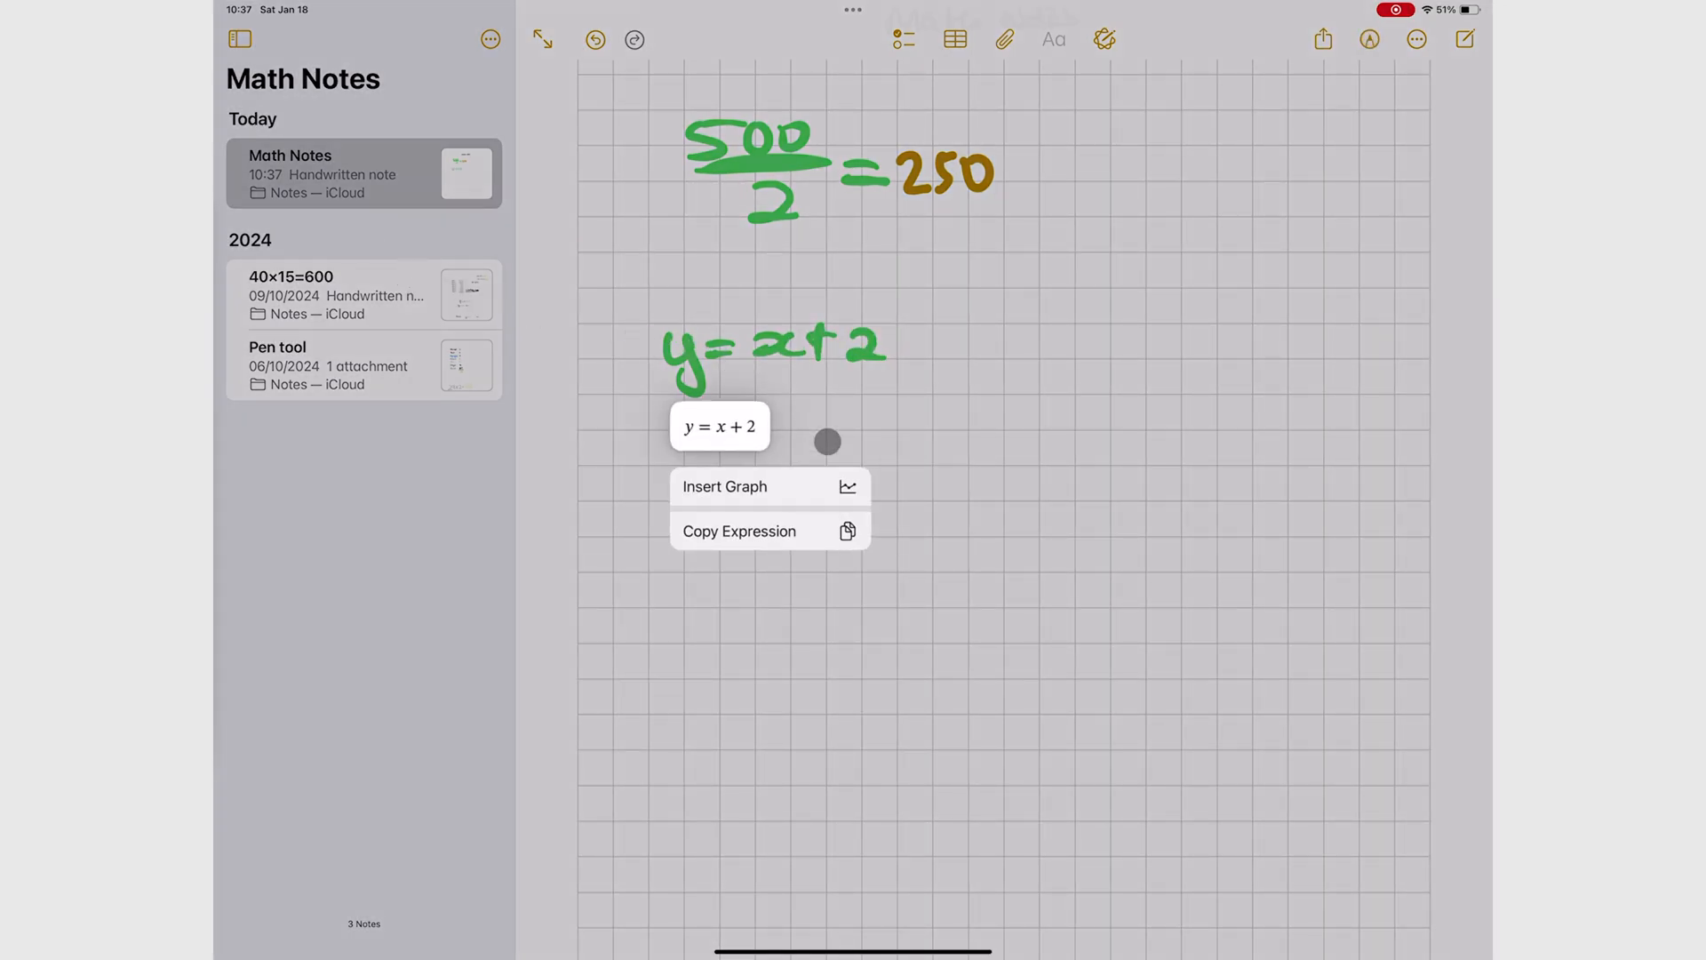
Step: Insert a graph of the line y = x + 2 beside the equation and scroll below it
{"action": "left_click", "coordinate": [725, 485]}
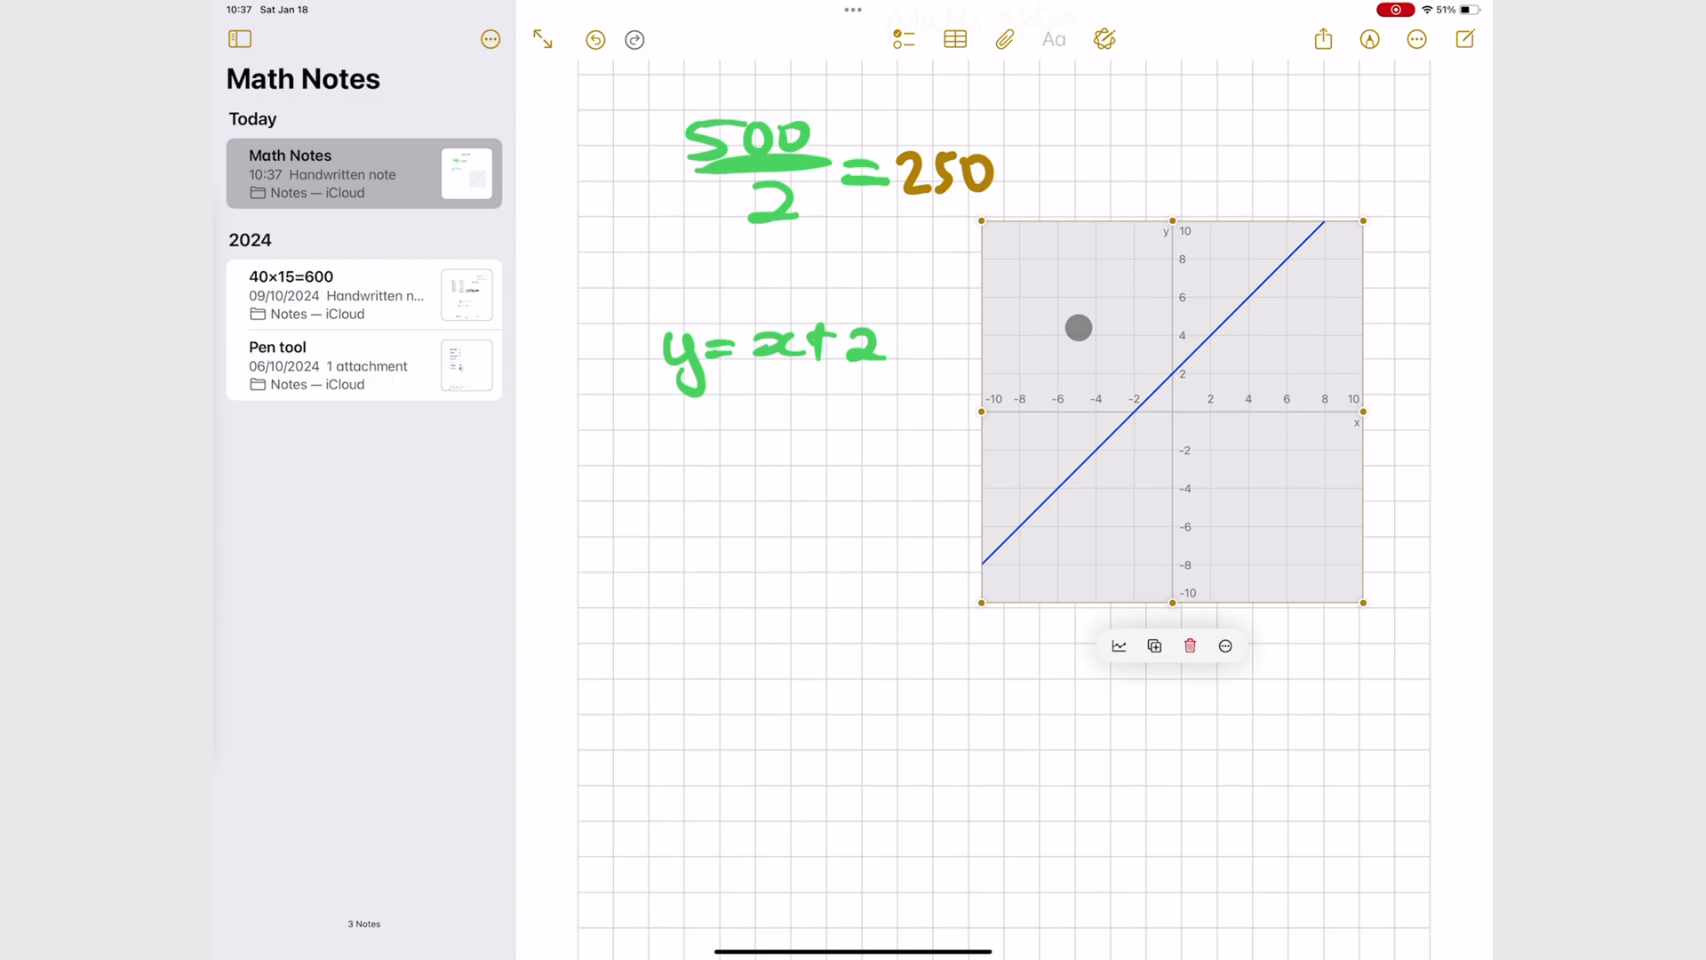
{"action": "left_click_drag", "start_coordinate": [1079, 327], "coordinate": [1082, 511]}
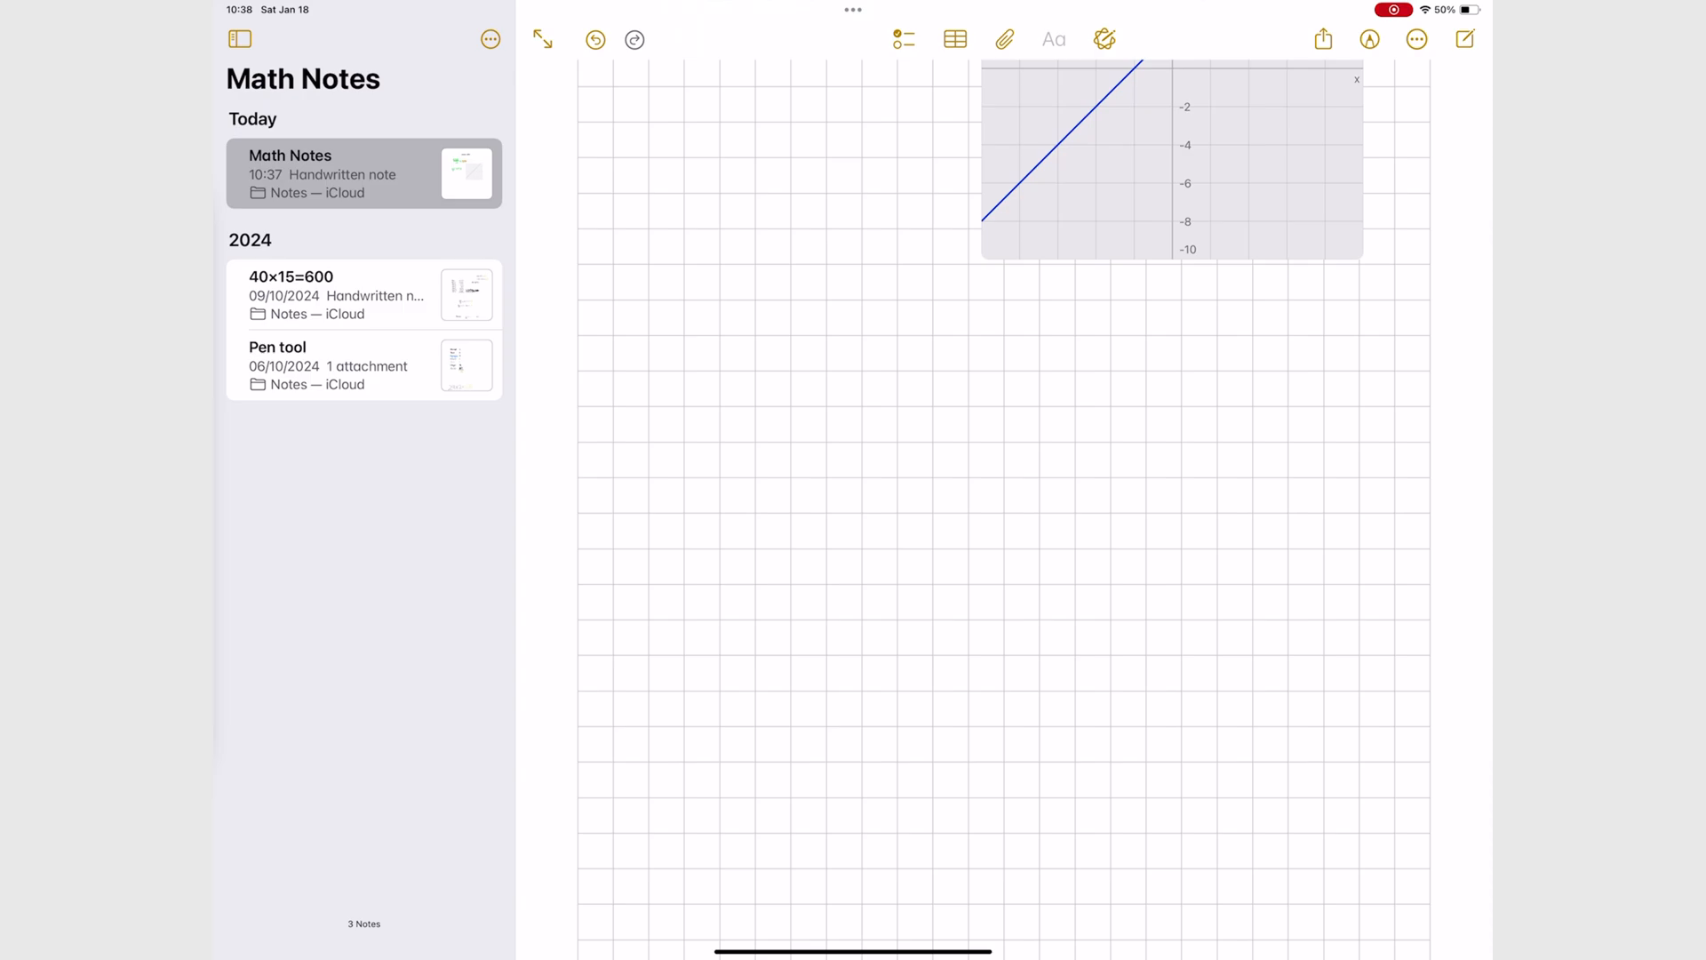
Step: Set Math Results to Suggest Results instead of inserting answers automatically
{"action": "left_click", "coordinate": [1415, 39]}
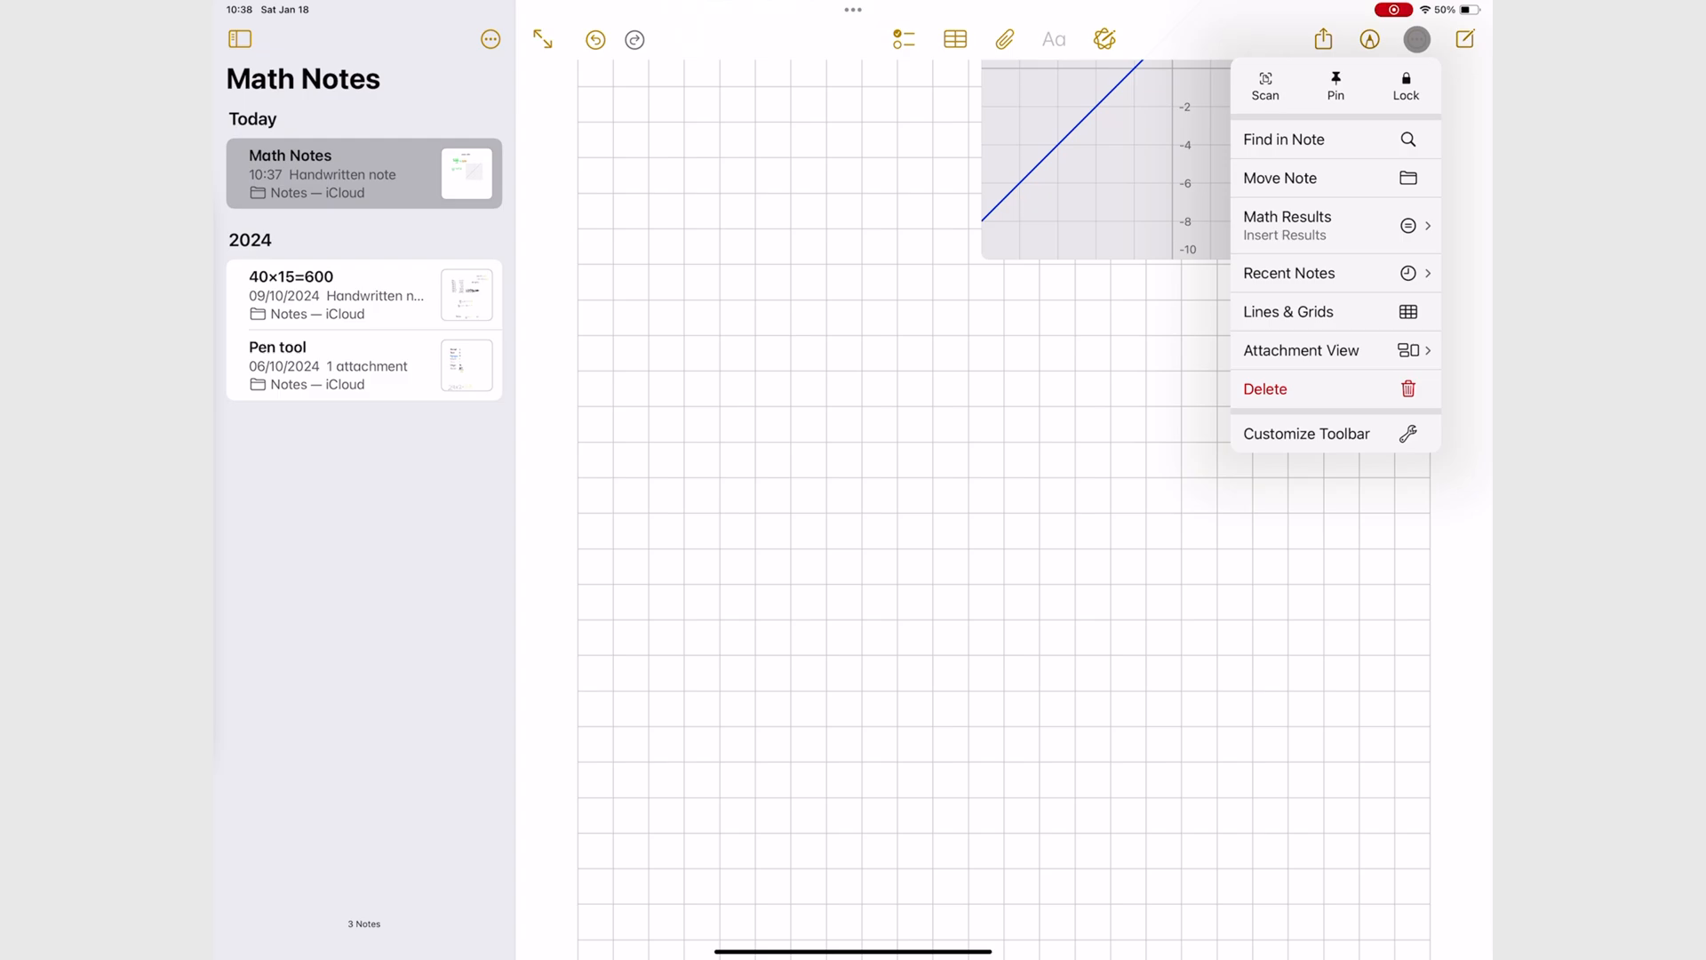
{"action": "left_click", "coordinate": [1334, 225]}
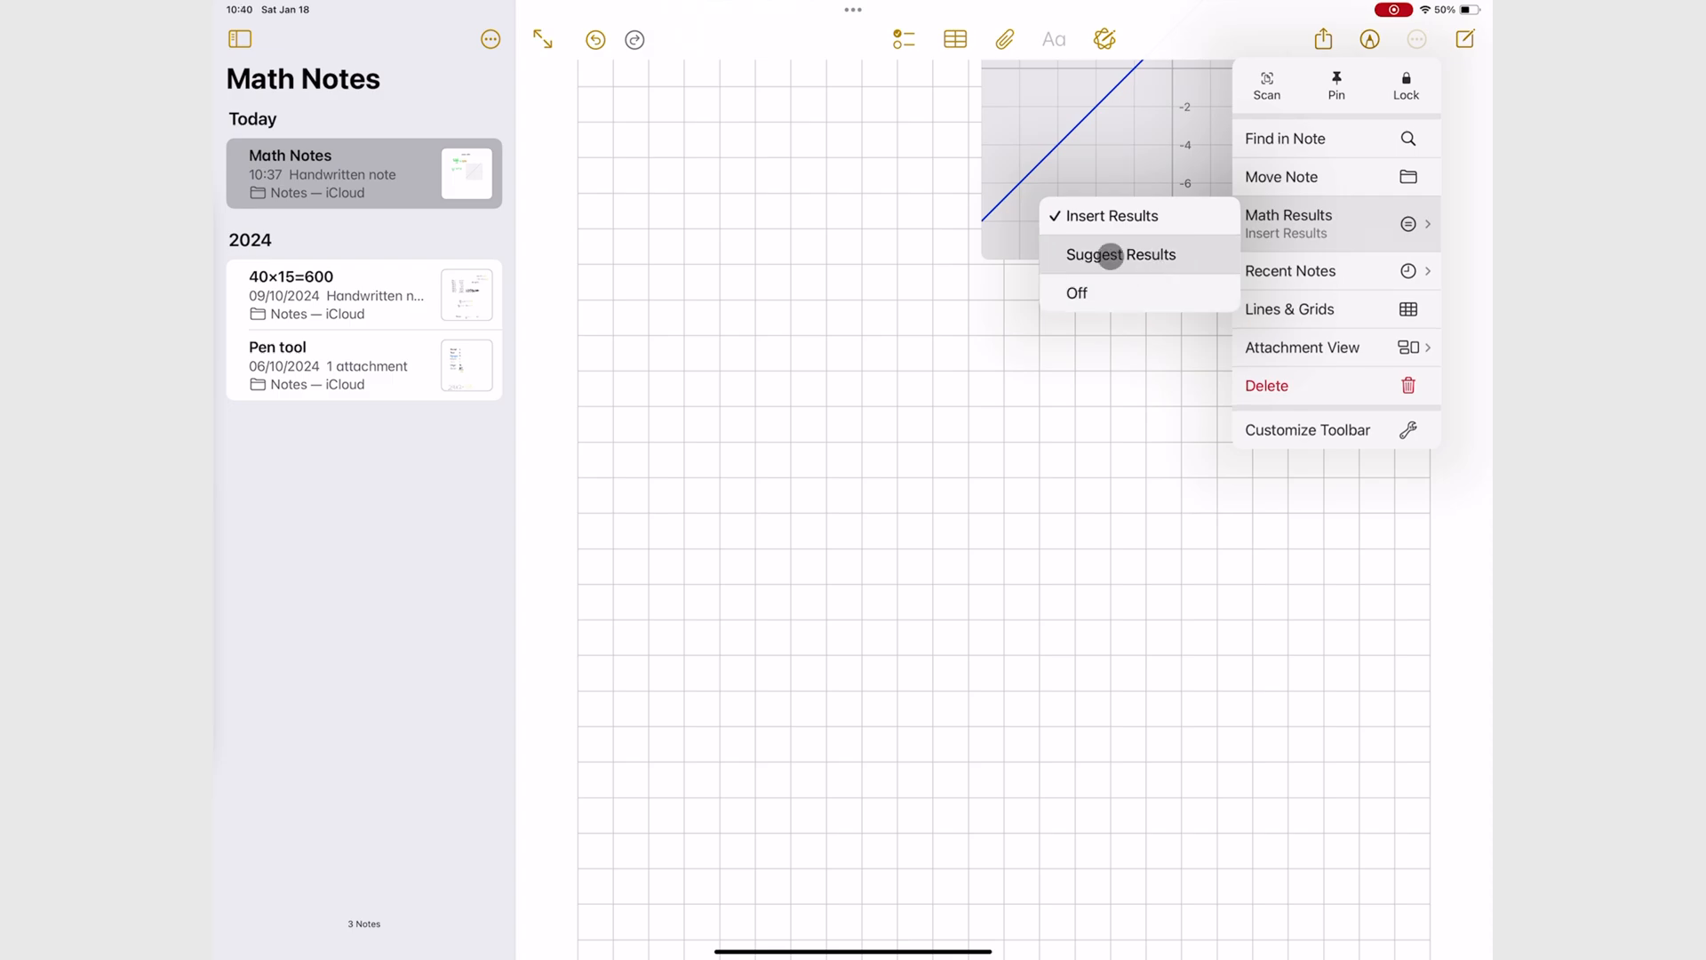
{"action": "left_click", "coordinate": [1119, 256]}
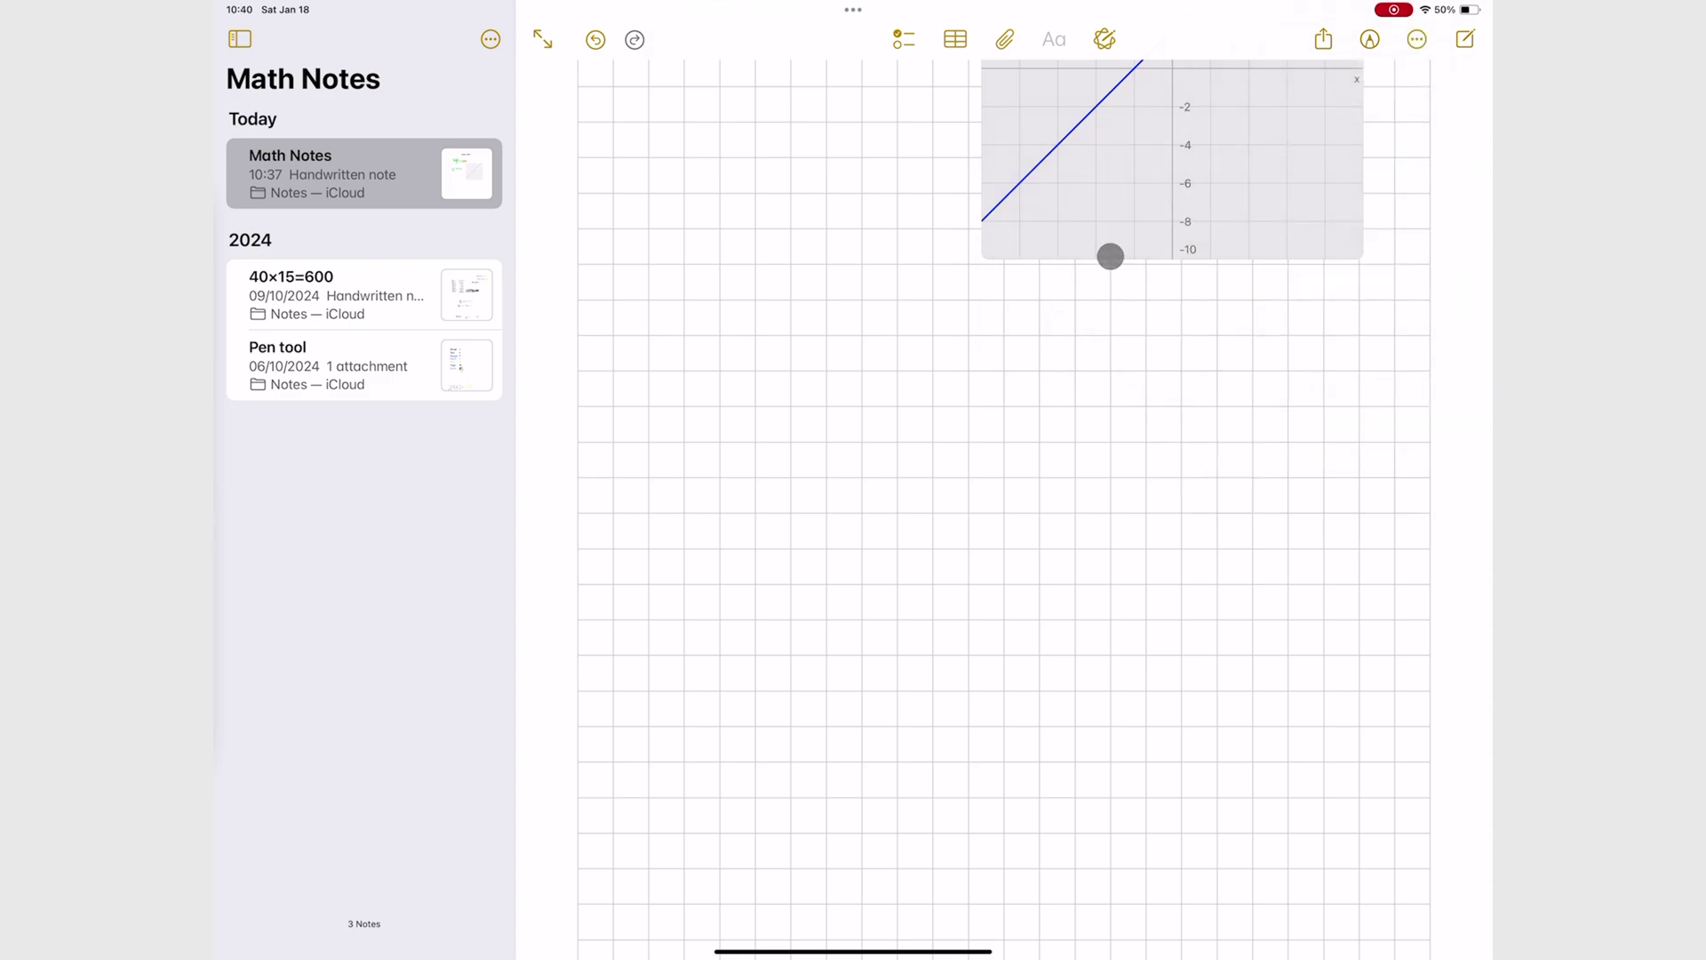